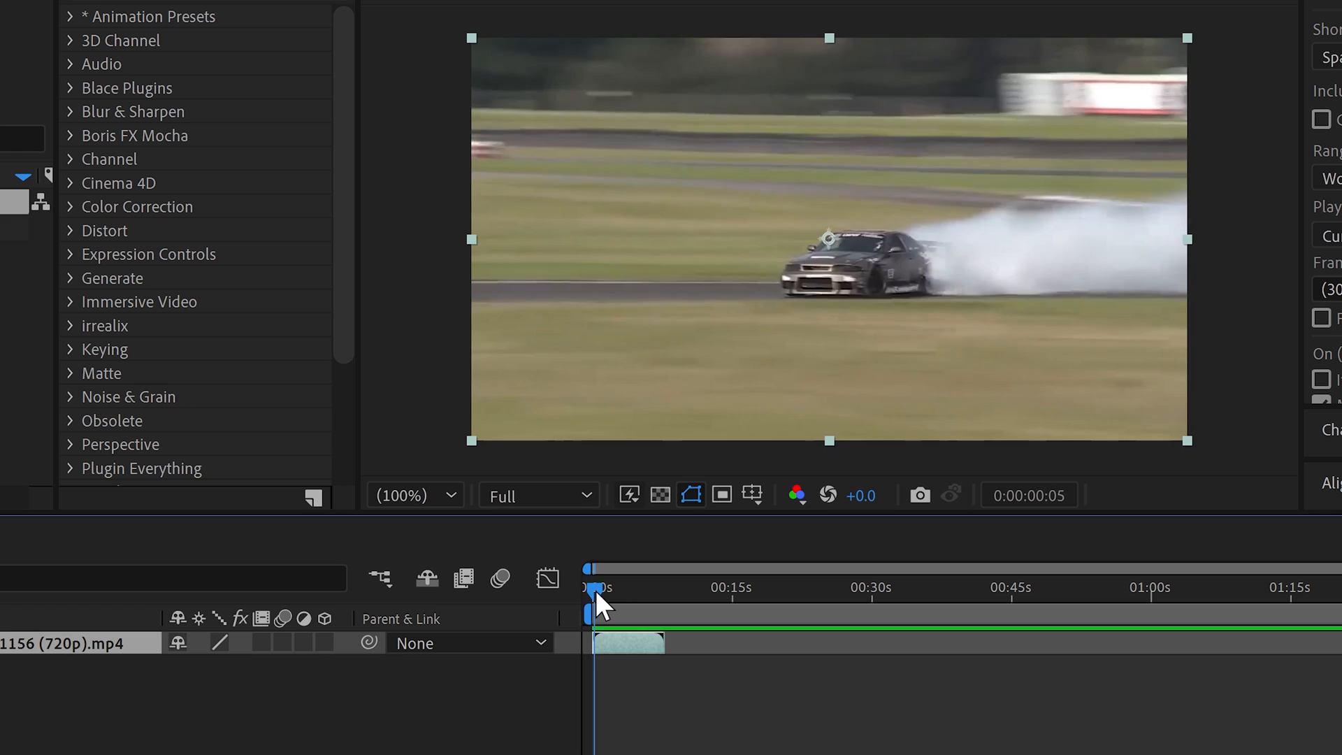
Trim the clip's in point to around four seconds where the close-up drifting begins.
left_click_drag(589, 588, 637, 587)
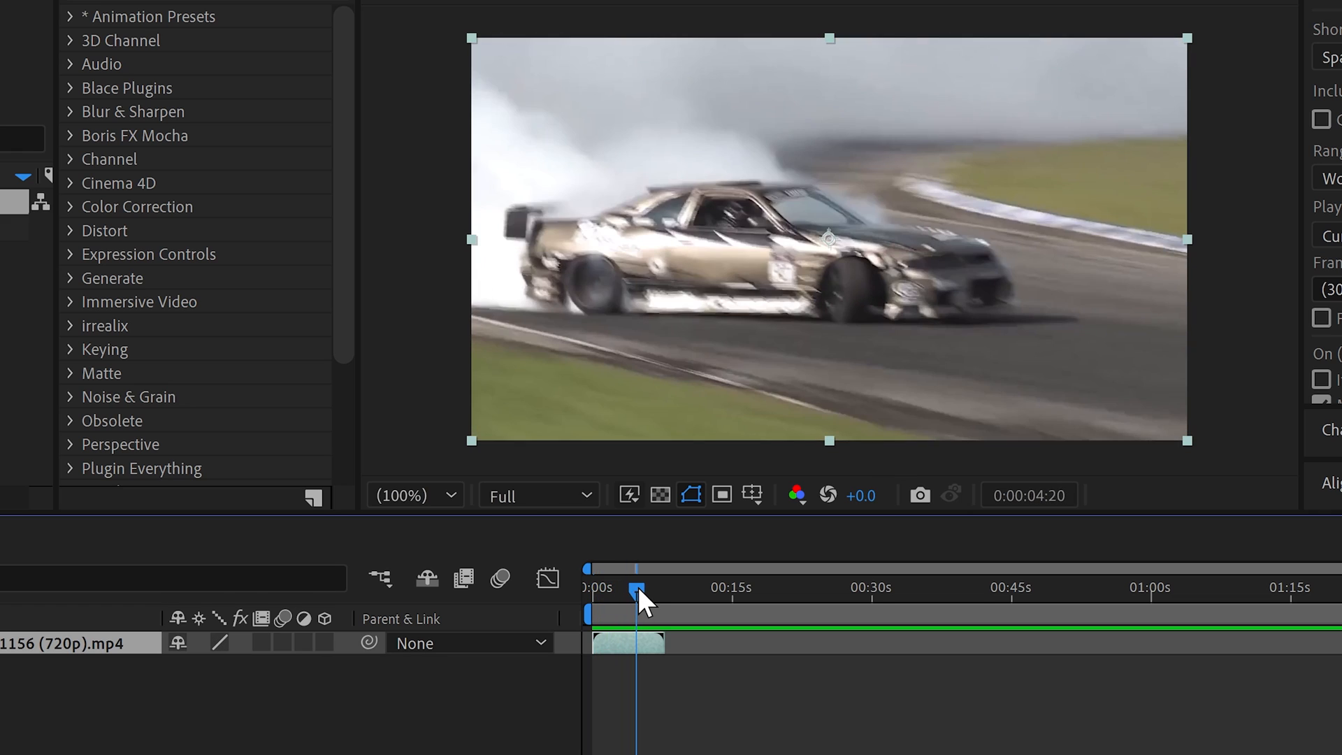
left_click_drag(637, 590, 632, 589)
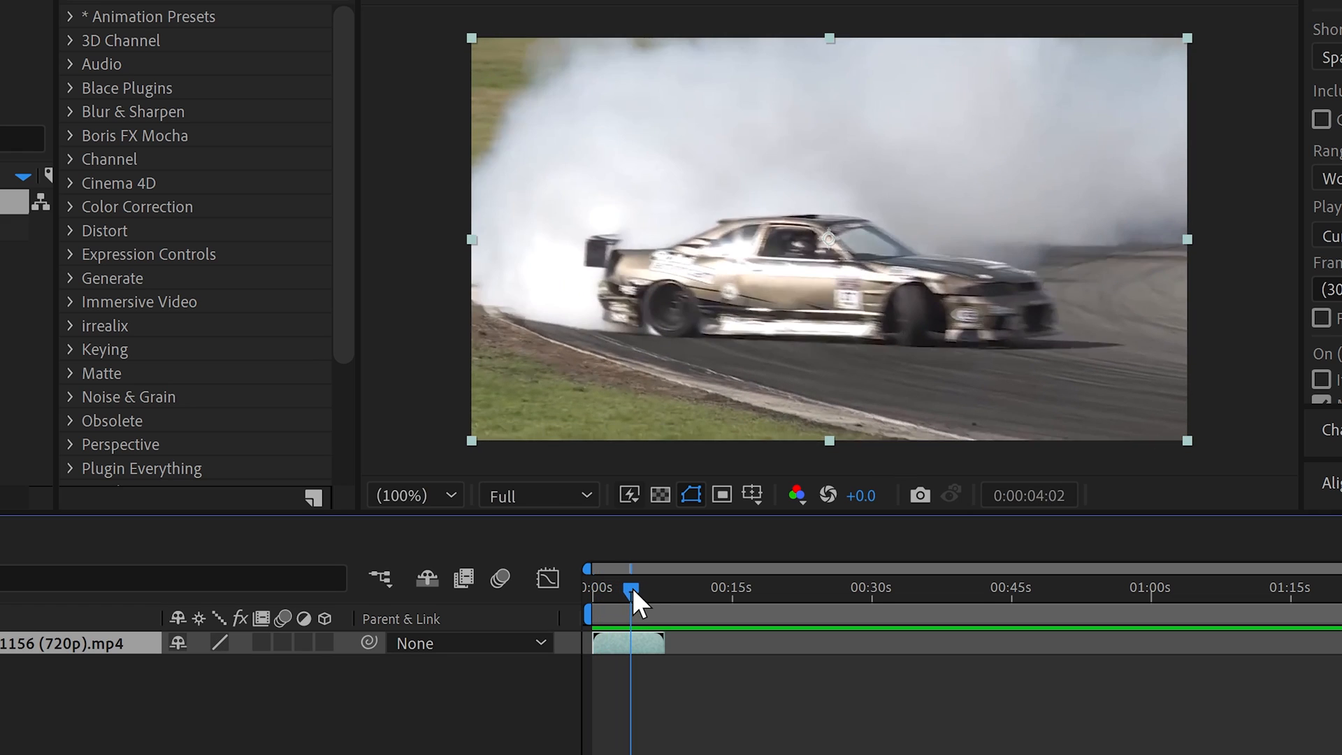
left_click_drag(632, 590, 604, 590)
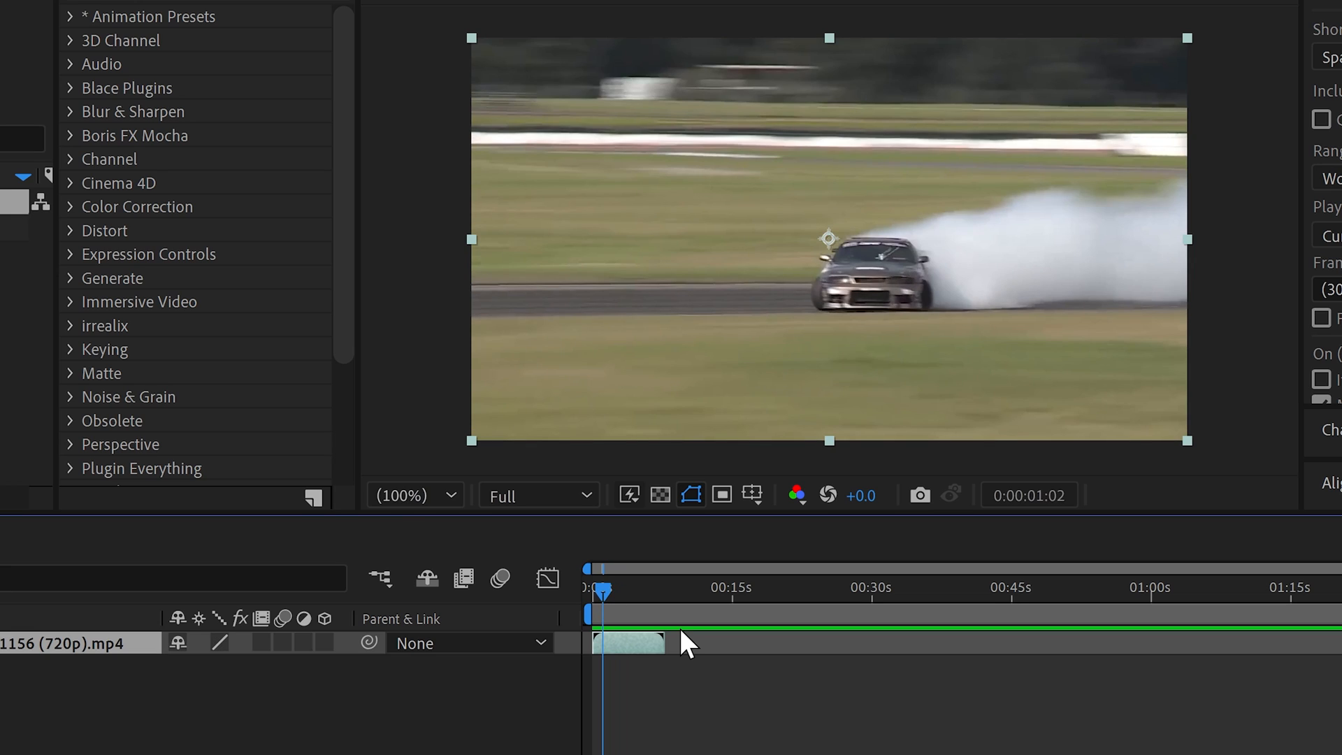
key("Alt+[")
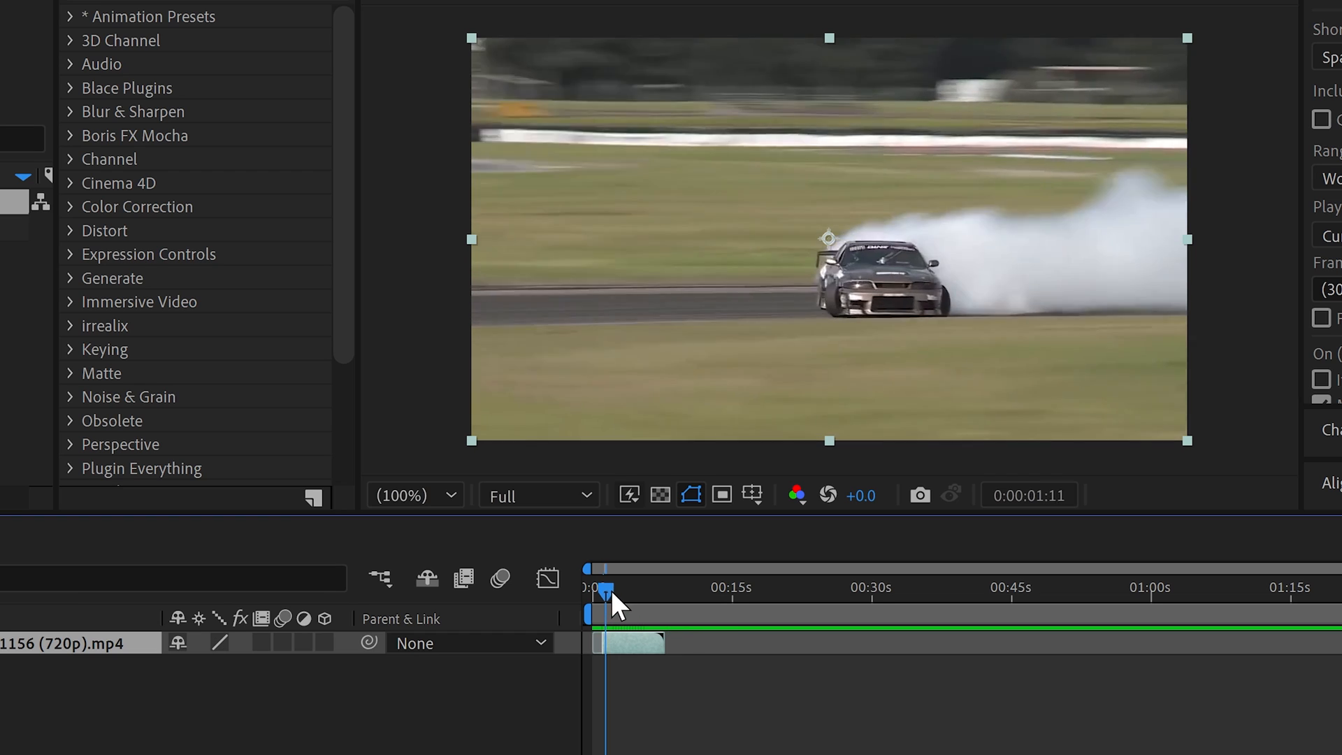
Trim the clip's out point at the end of the drifting section.
left_click_drag(606, 590, 635, 590)
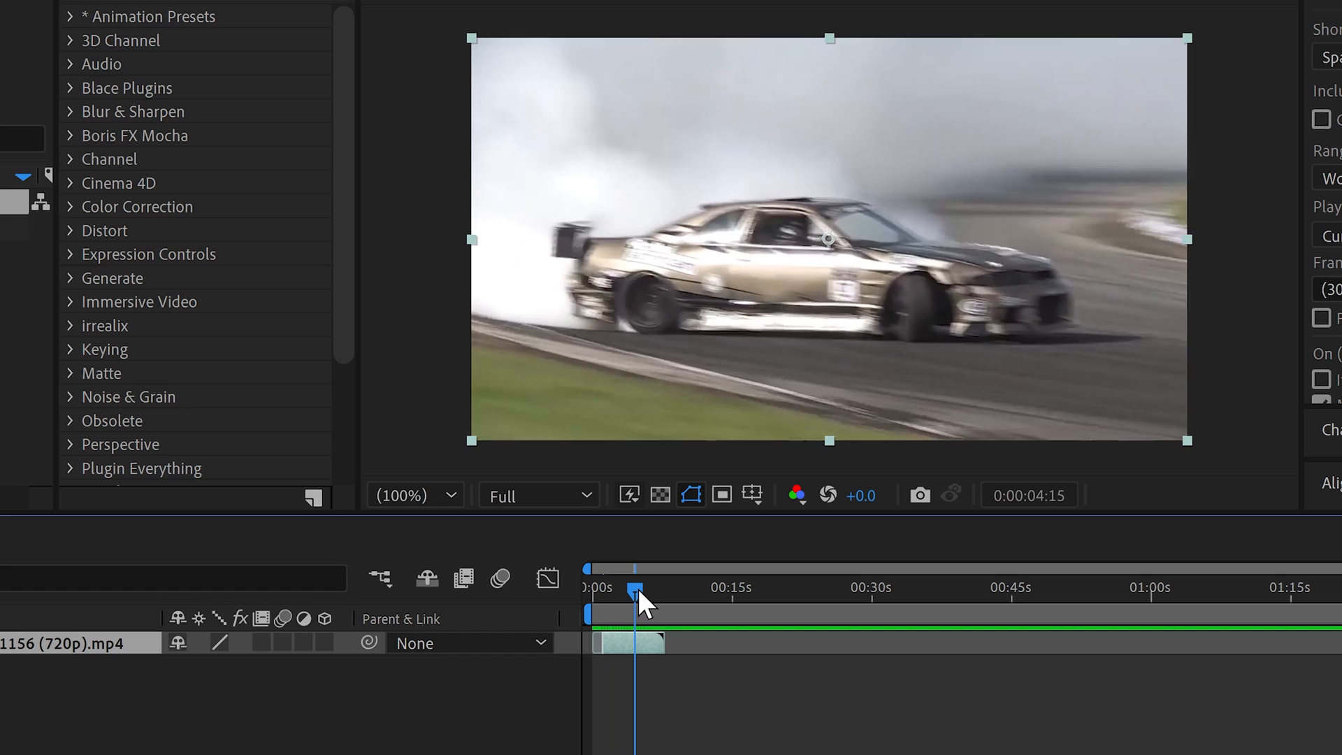
key("alt+]")
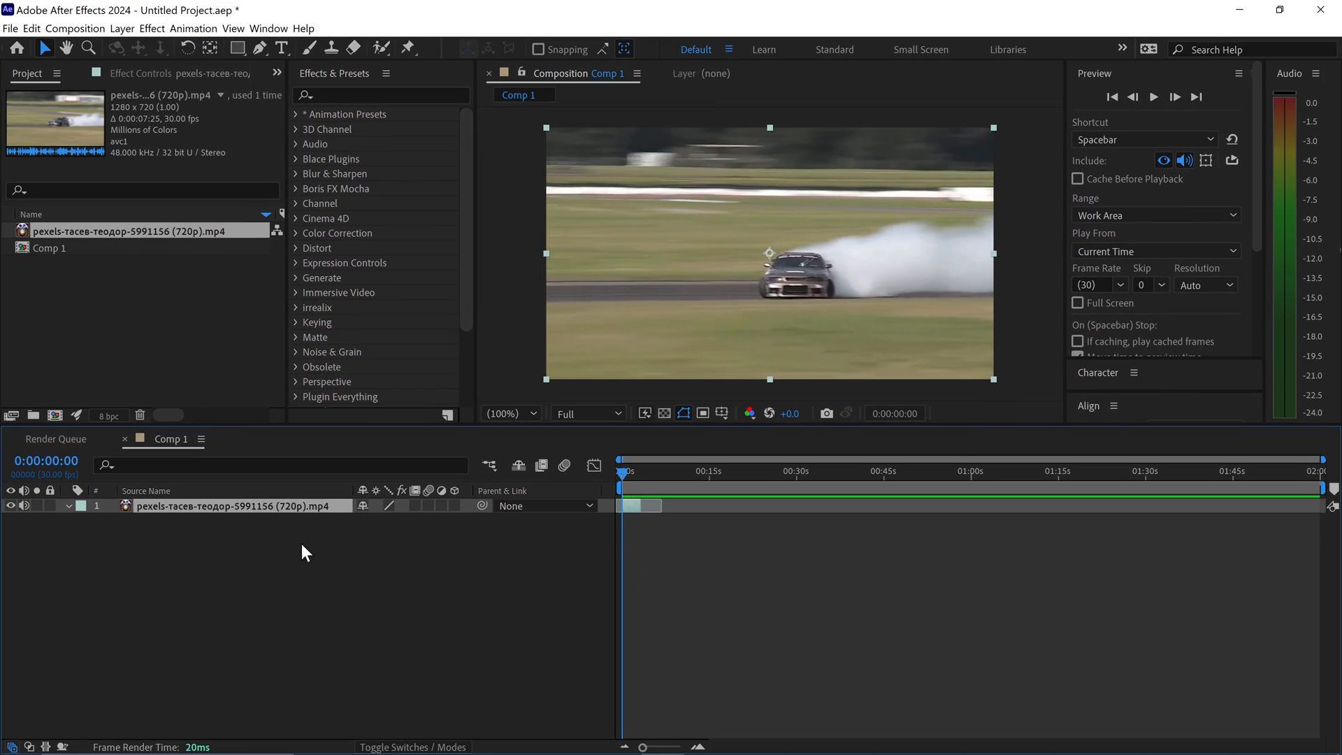
Pre-compose the layer with Move all attributes into a new composition named 'drift'.
right_click(237, 506)
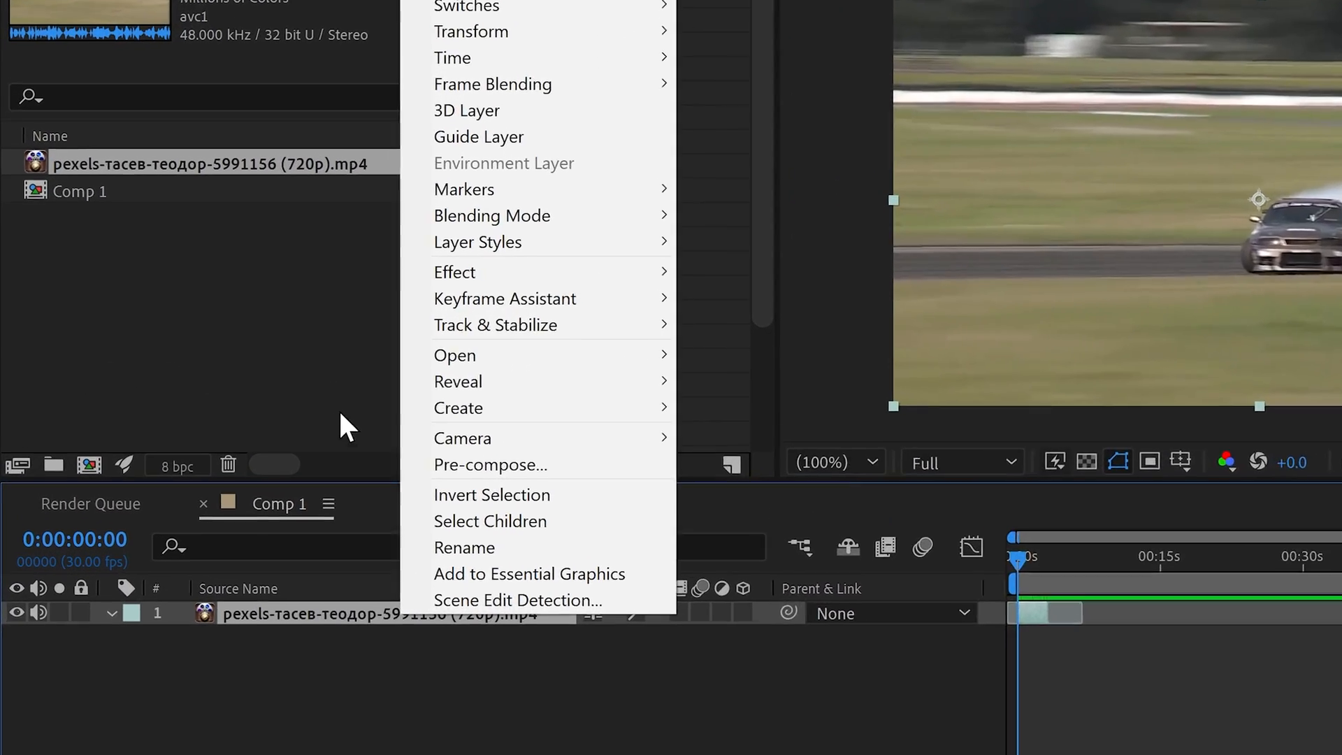
left_click(489, 465)
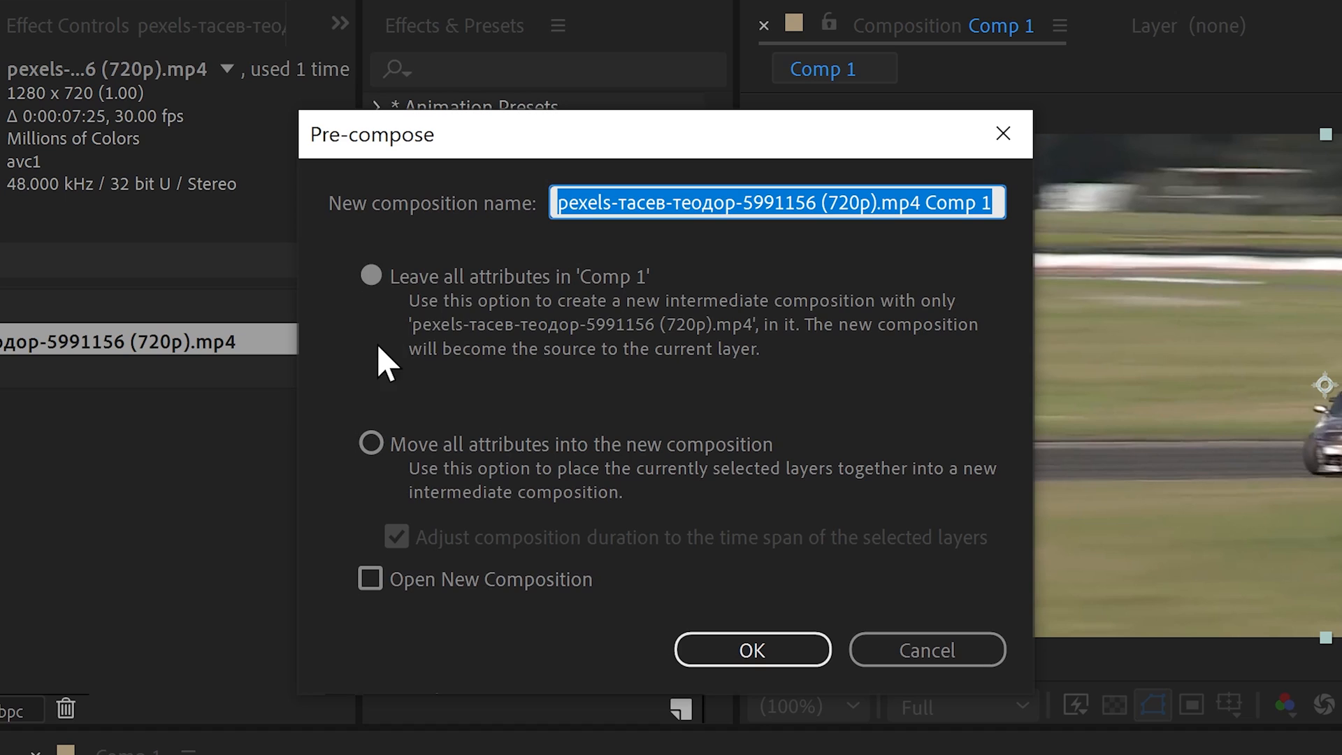
left_click(370, 444)
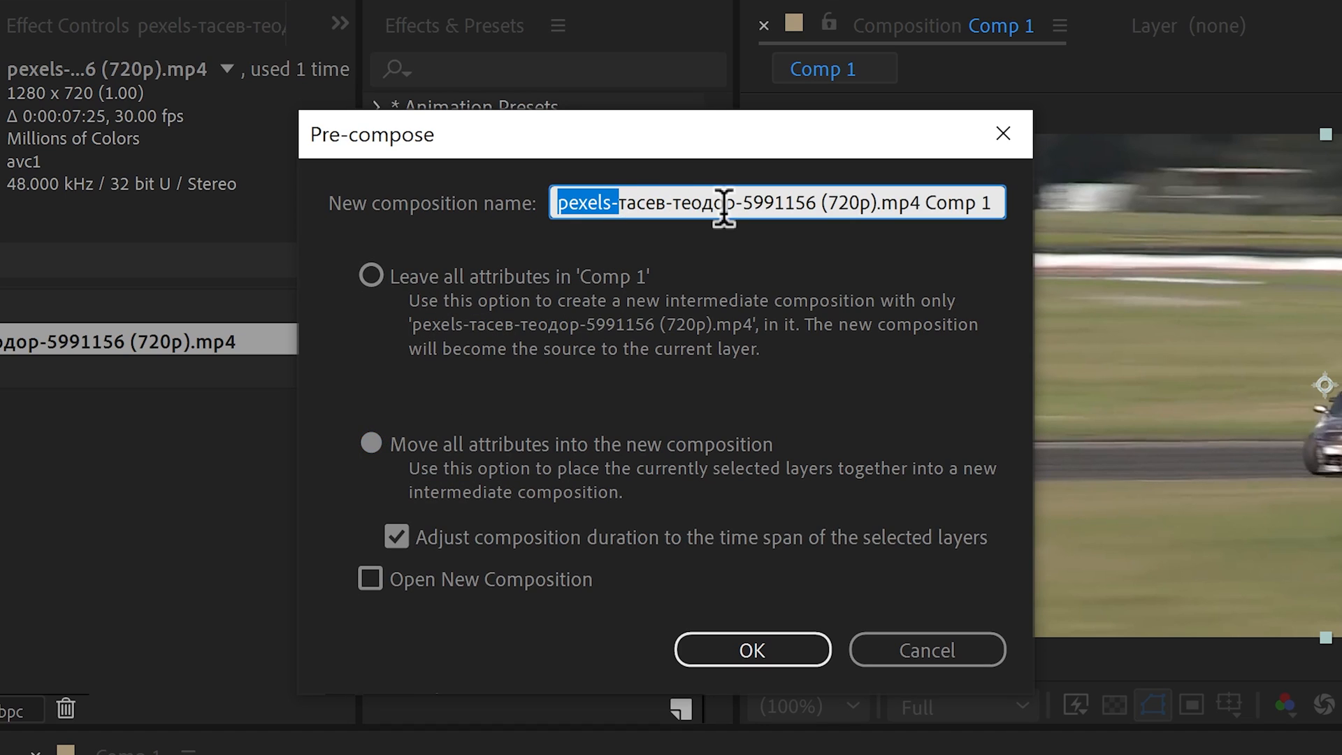
type("drif")
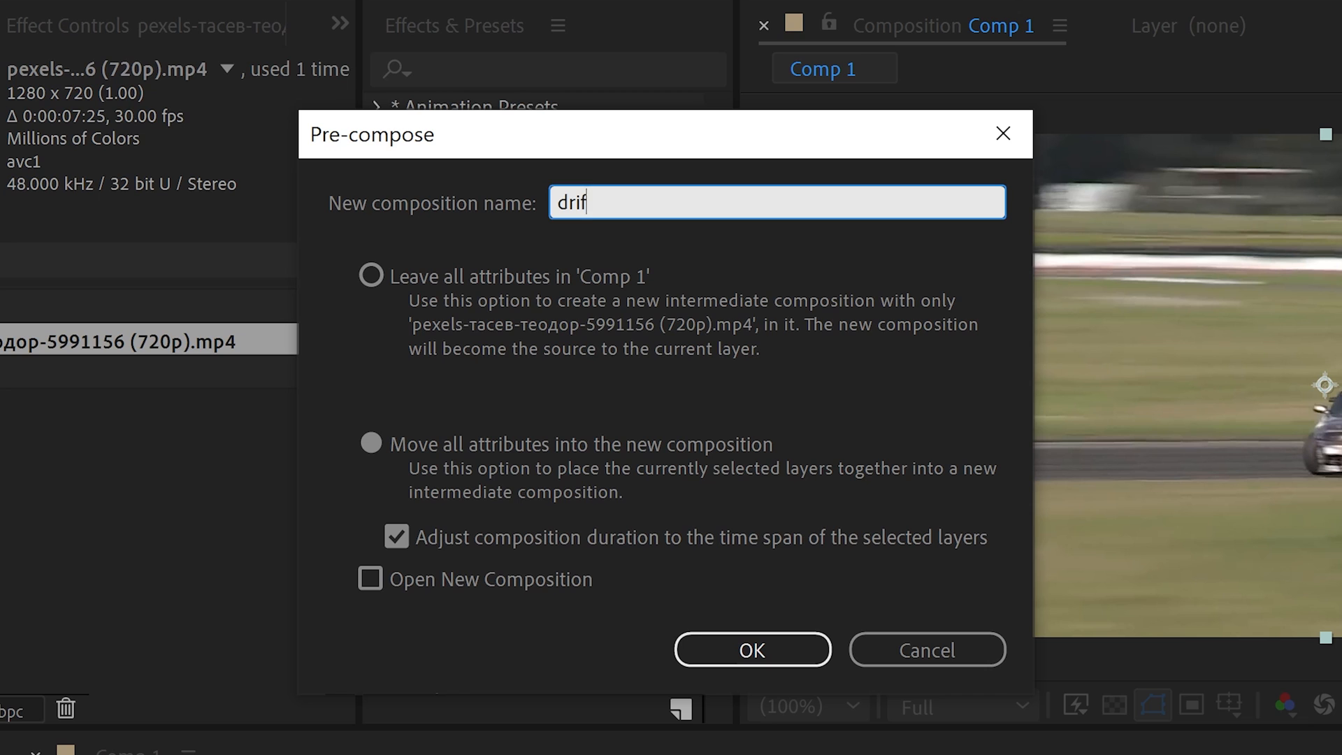
left_click(752, 649)
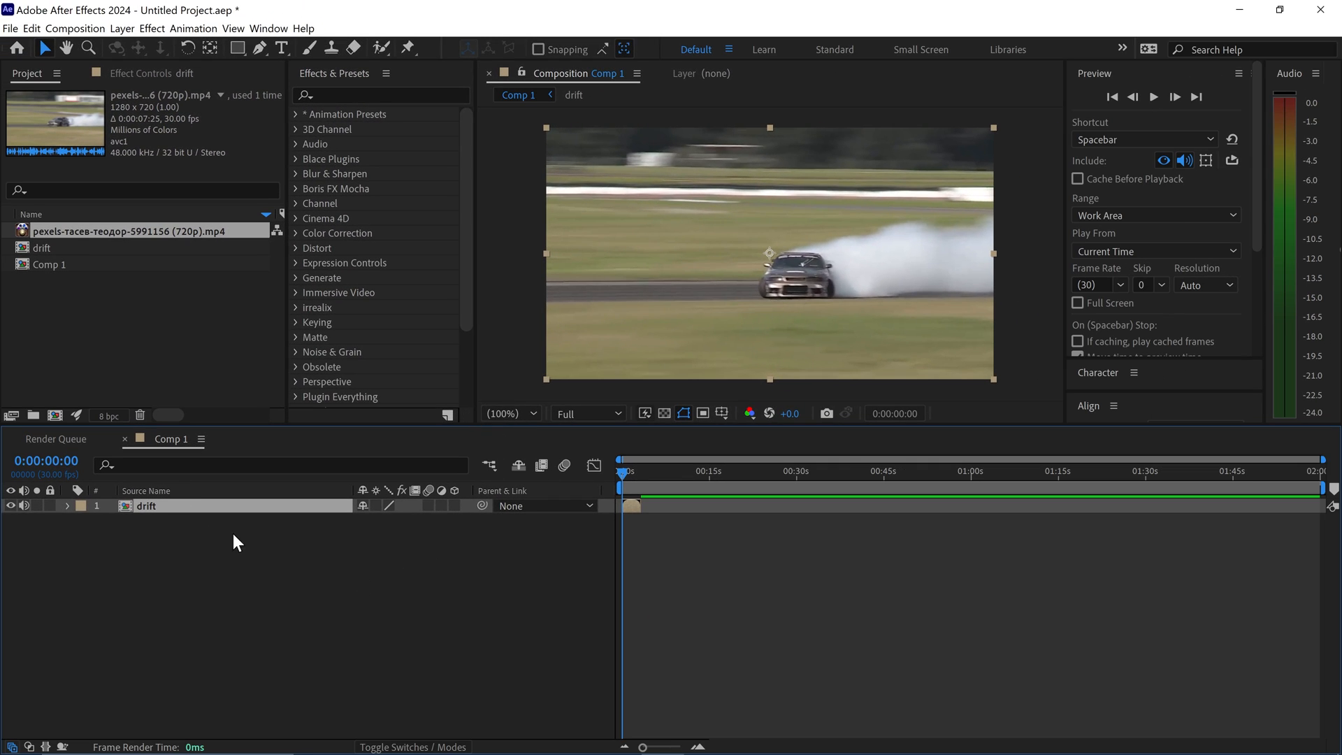
Enable Time Remapping on the drift layer via its Time menu.
right_click(146, 506)
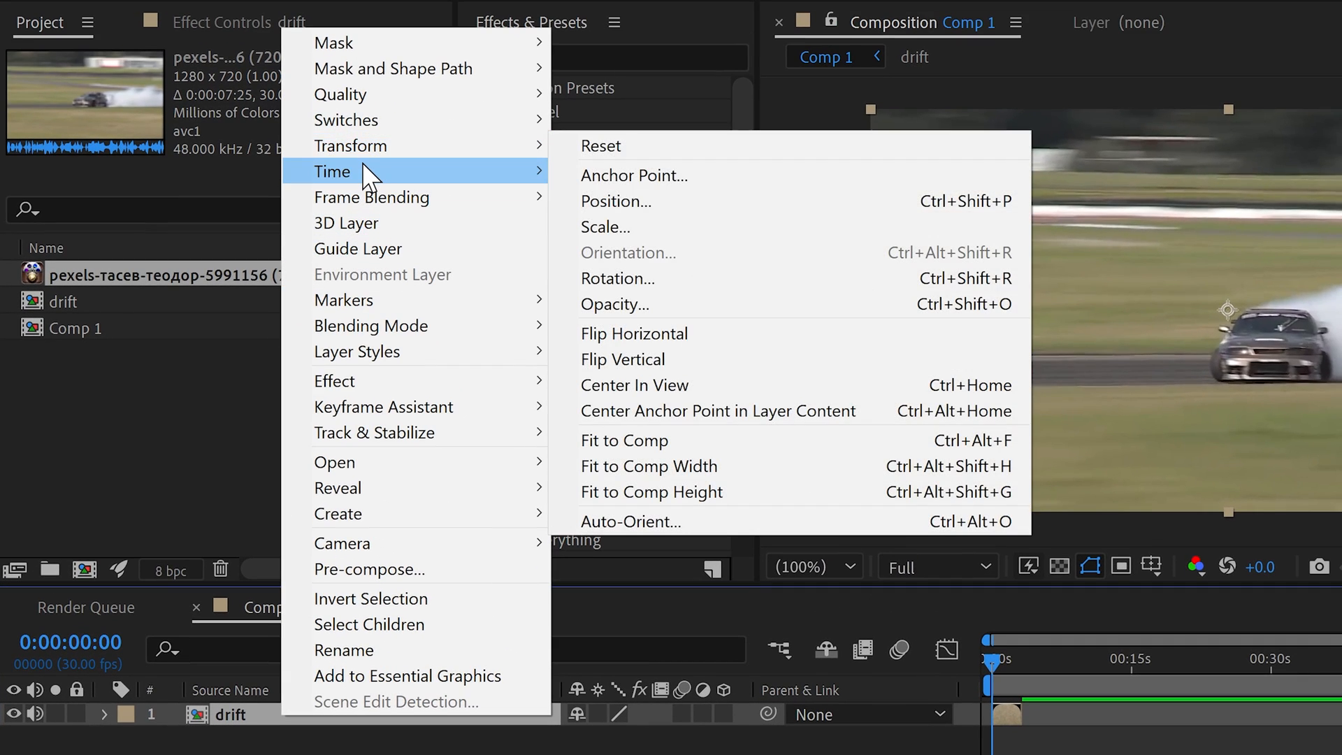
mouse_move(372, 175)
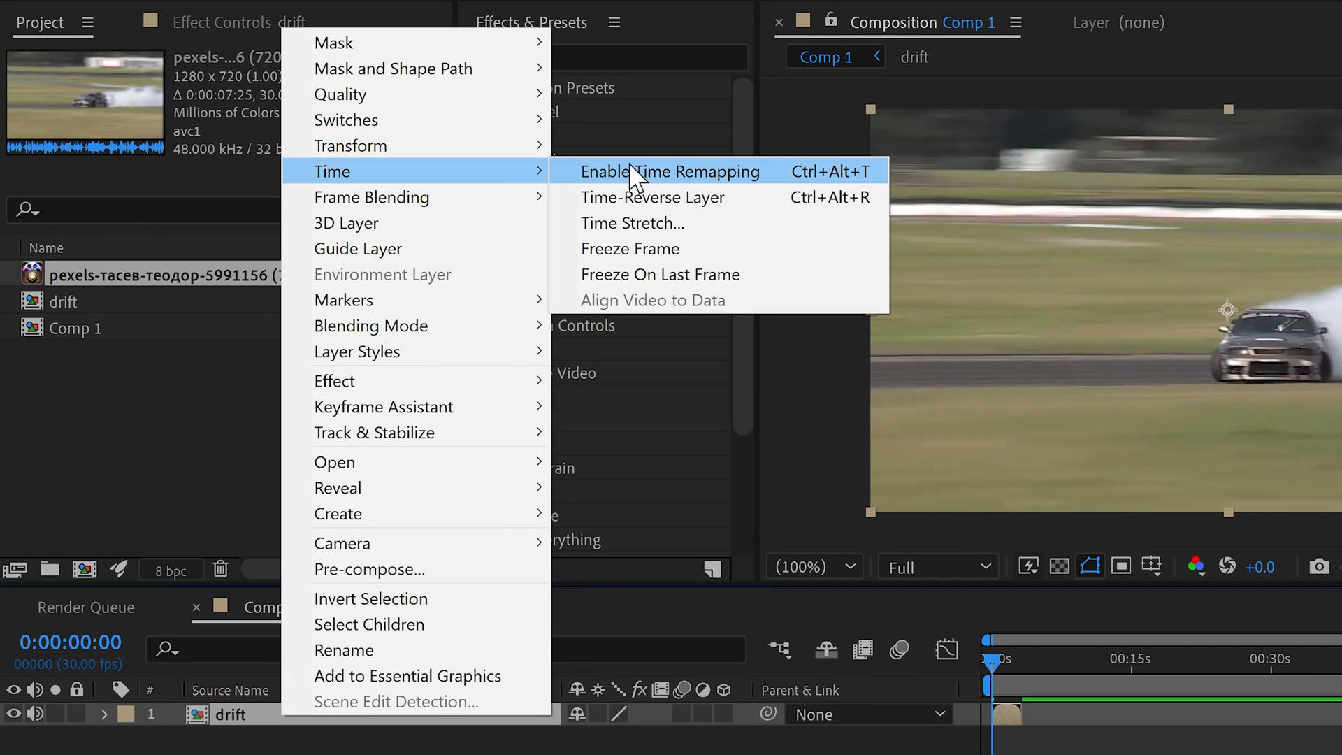
left_click(668, 171)
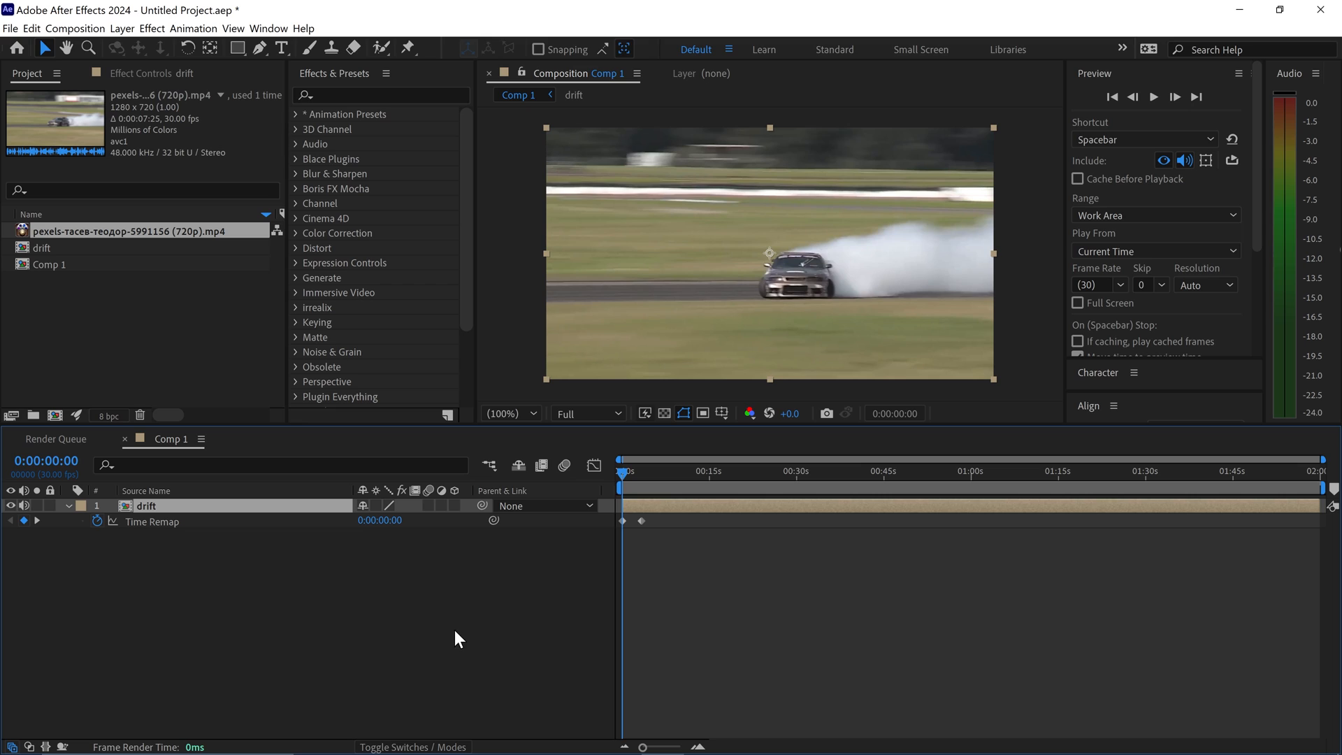
mouse_move(638, 539)
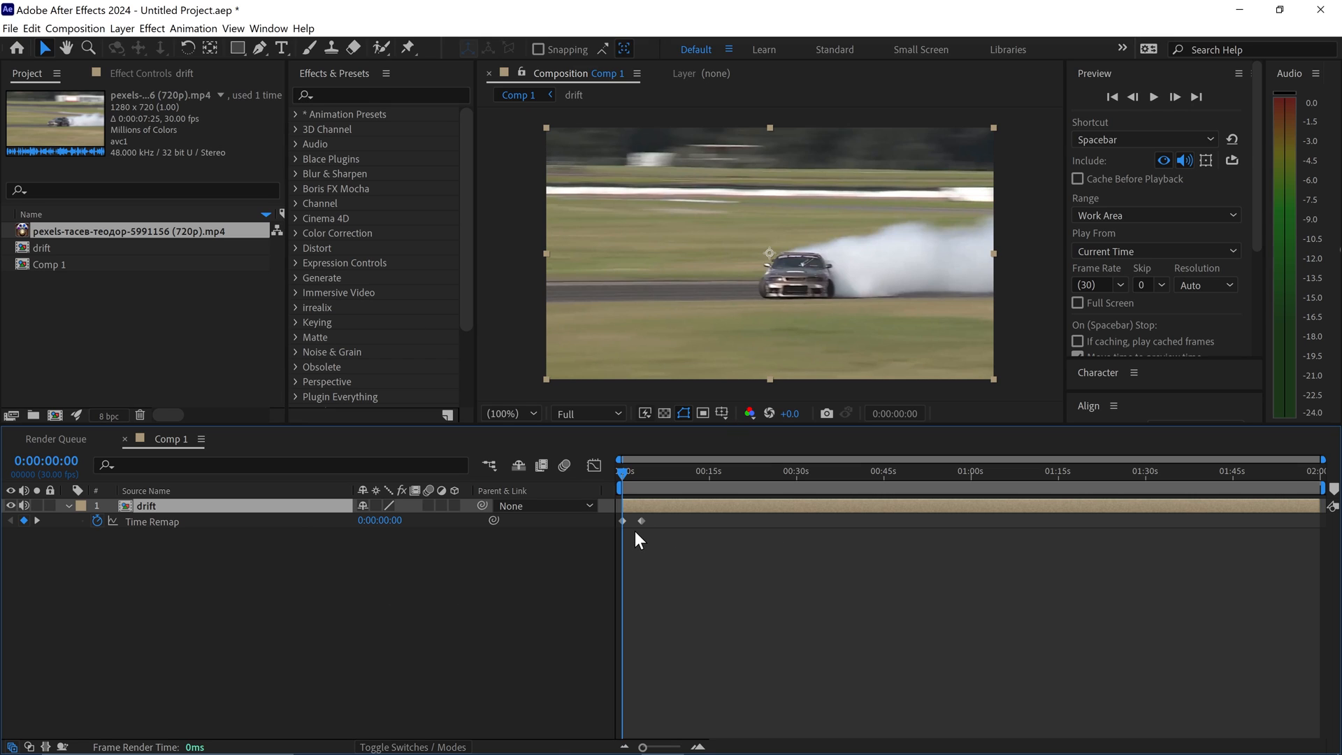
mouse_move(617, 540)
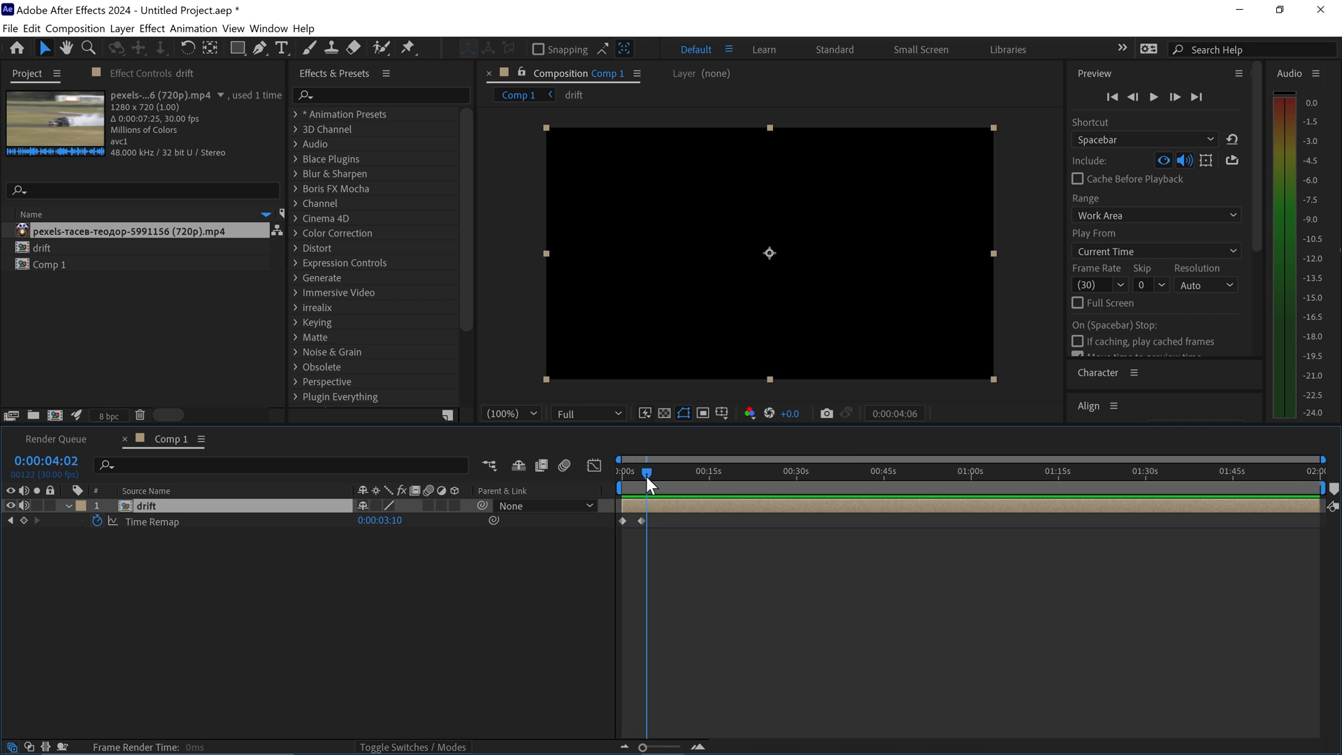
Return the current time to the start of the comp.
left_click_drag(648, 471, 631, 472)
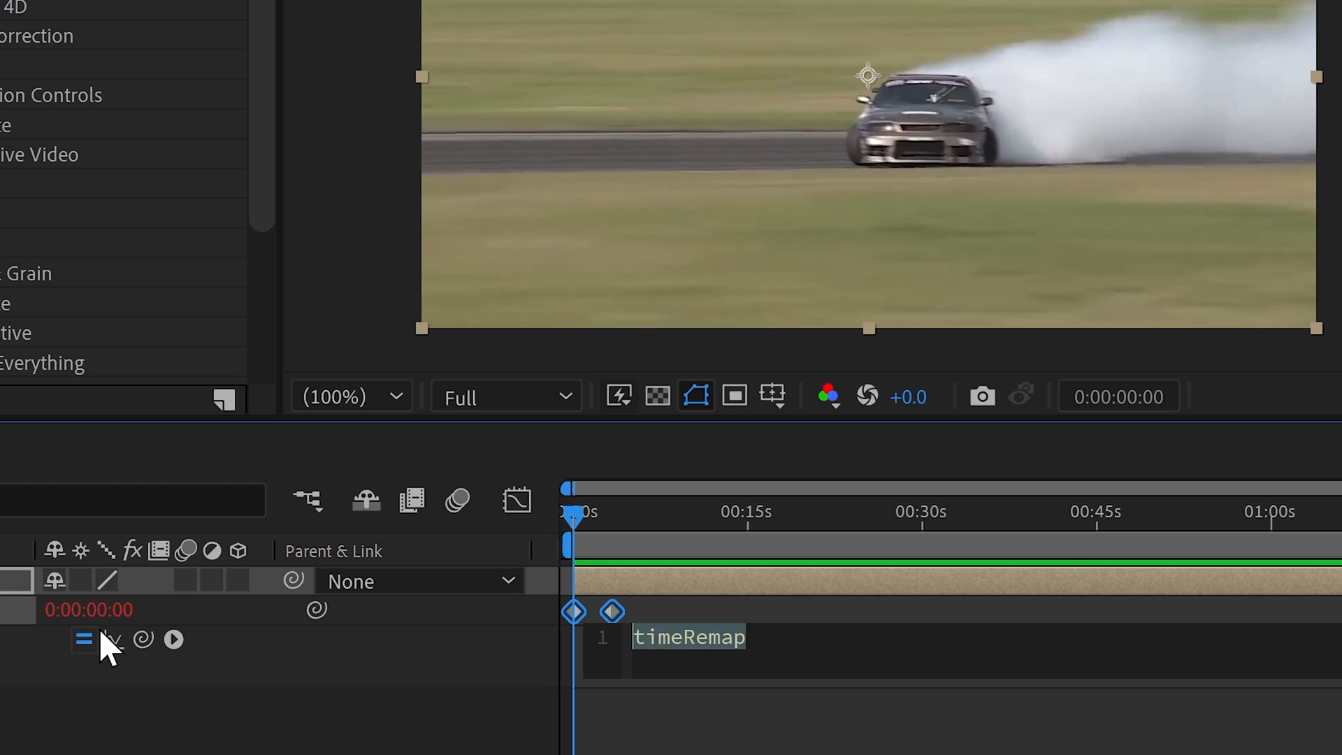
Replace the Time Remap expression with loopOut() and preview the clip looping to the end keyframe.
type("loopOut(")
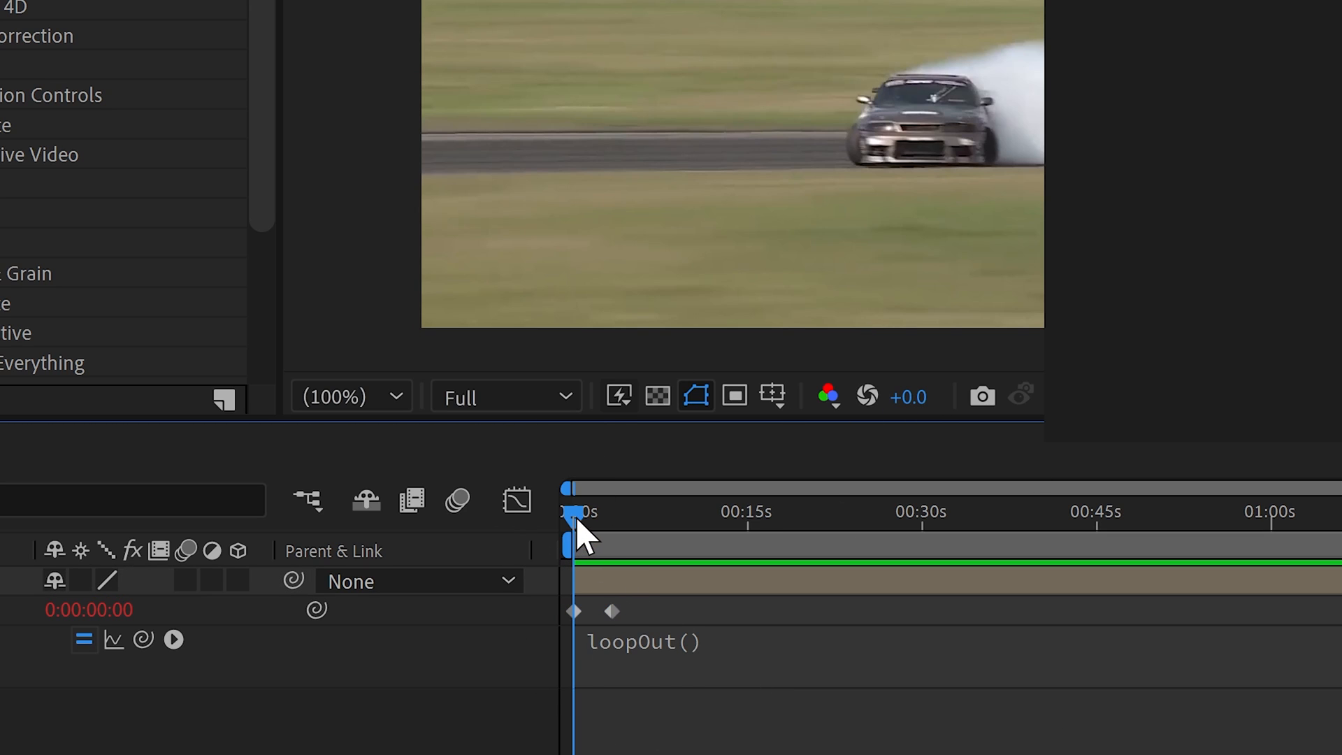
left_click_drag(569, 513, 652, 514)
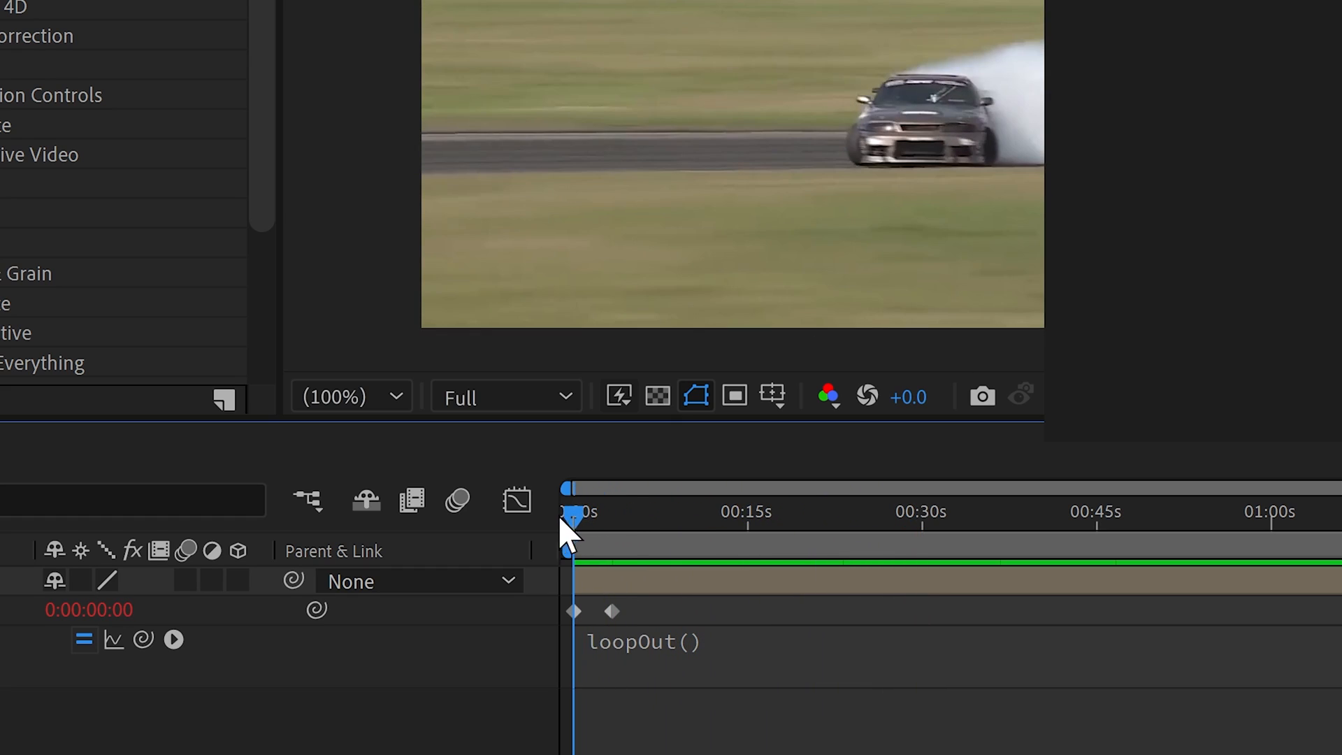
left_click(609, 630)
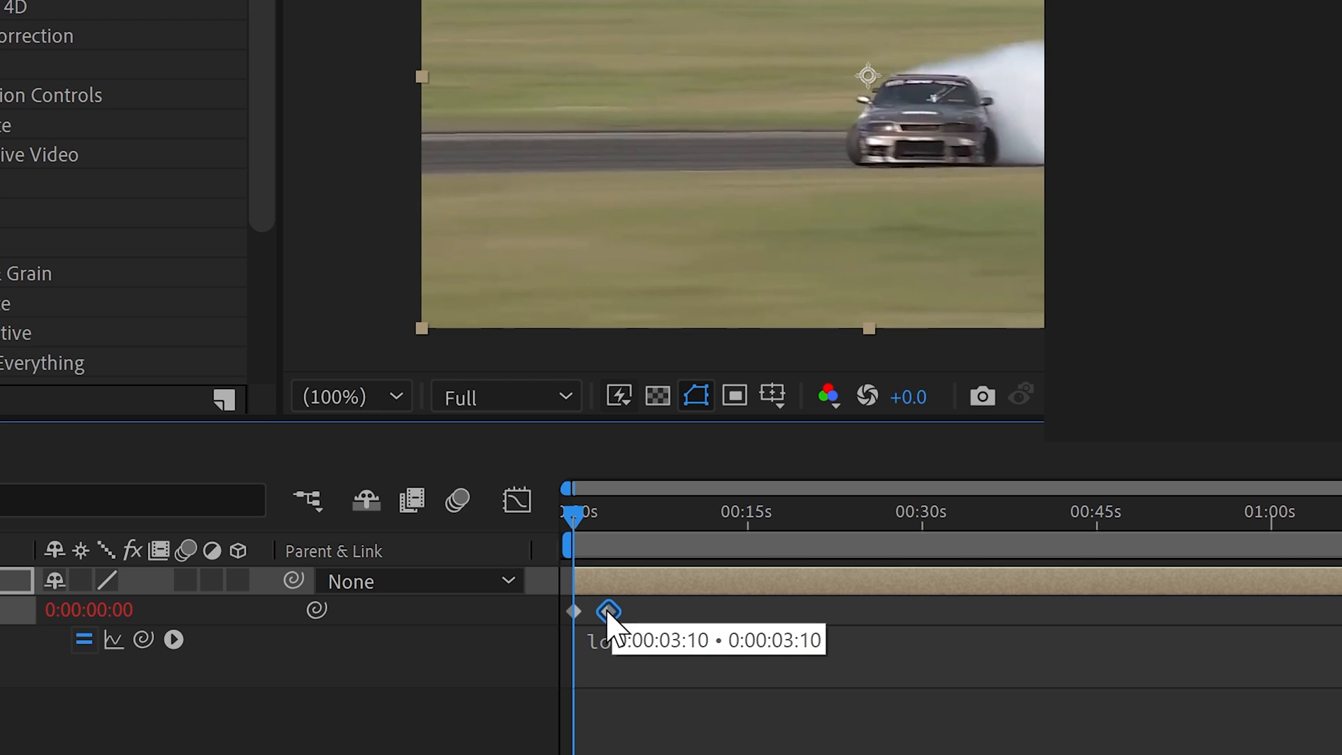